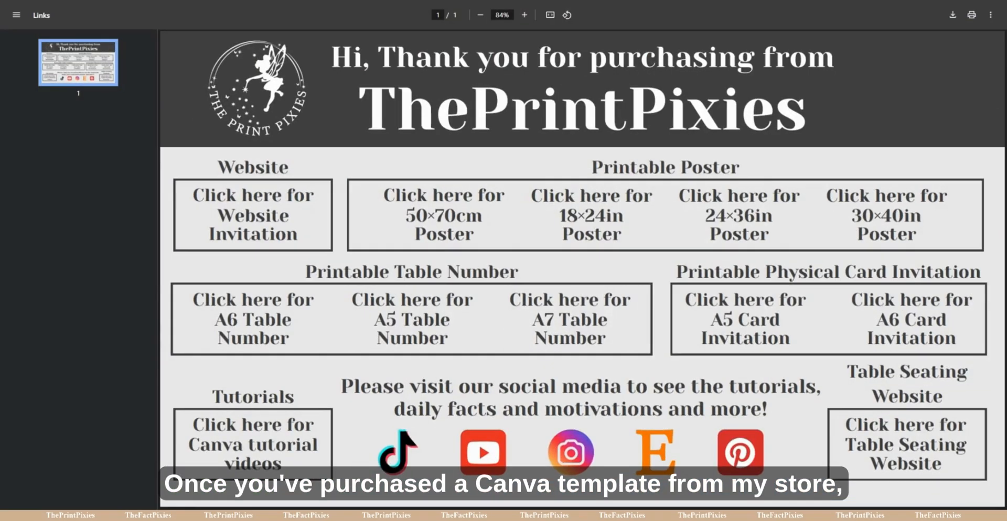
{"action": "mouse_move", "coordinate": [6, 239]}
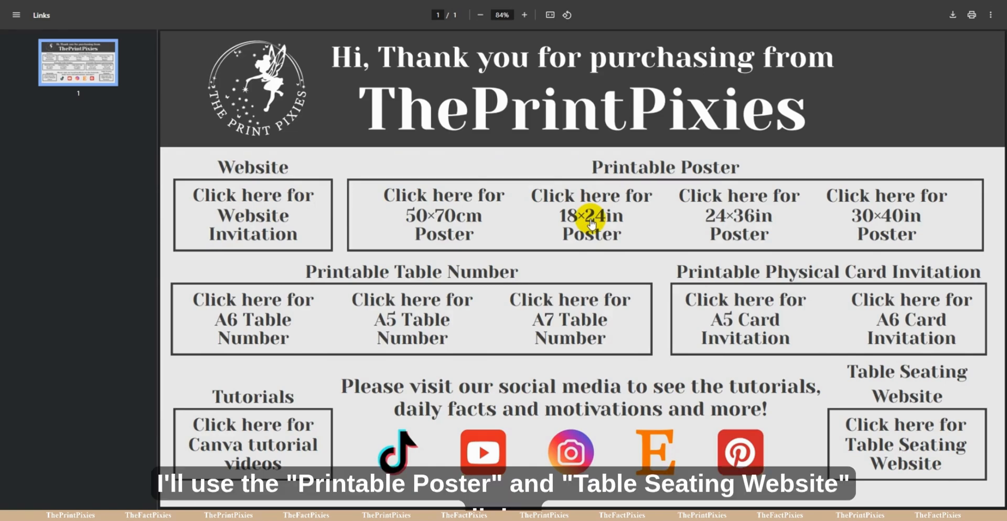
{"action": "mouse_move", "coordinate": [904, 445]}
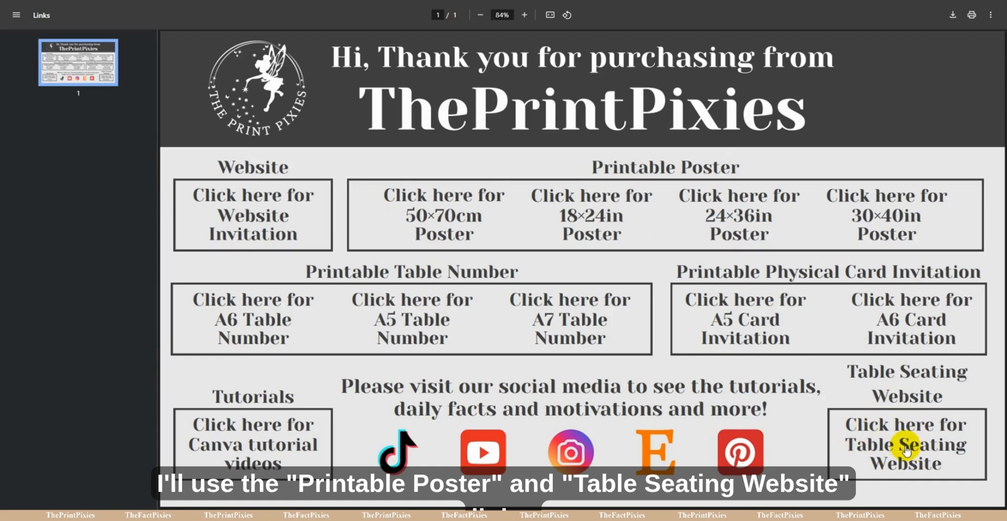
Follow the 'Click here for Table Seating Website' link in the purchase PDF
{"action": "right_click", "coordinate": [905, 445]}
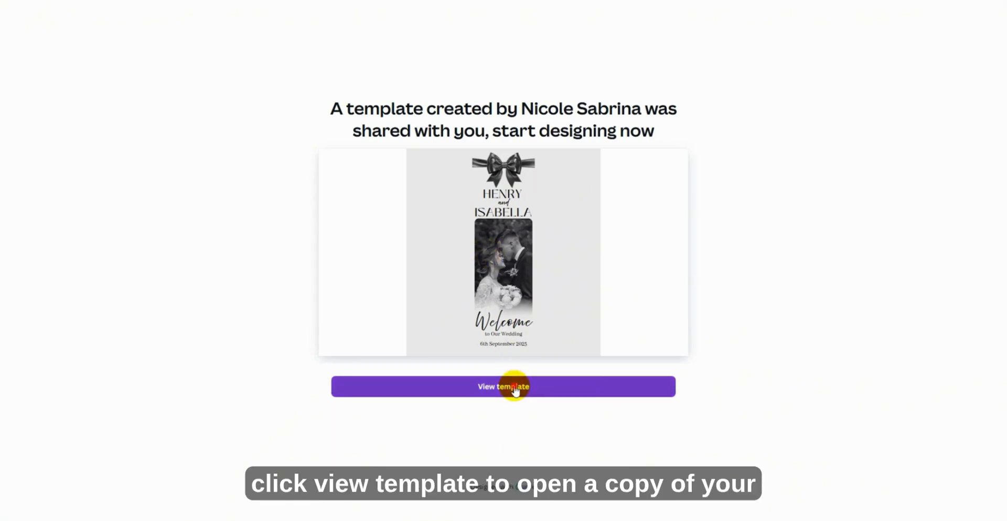
View the shared BlackBow seating template and open your own copy in the editor
{"action": "left_click", "coordinate": [503, 386]}
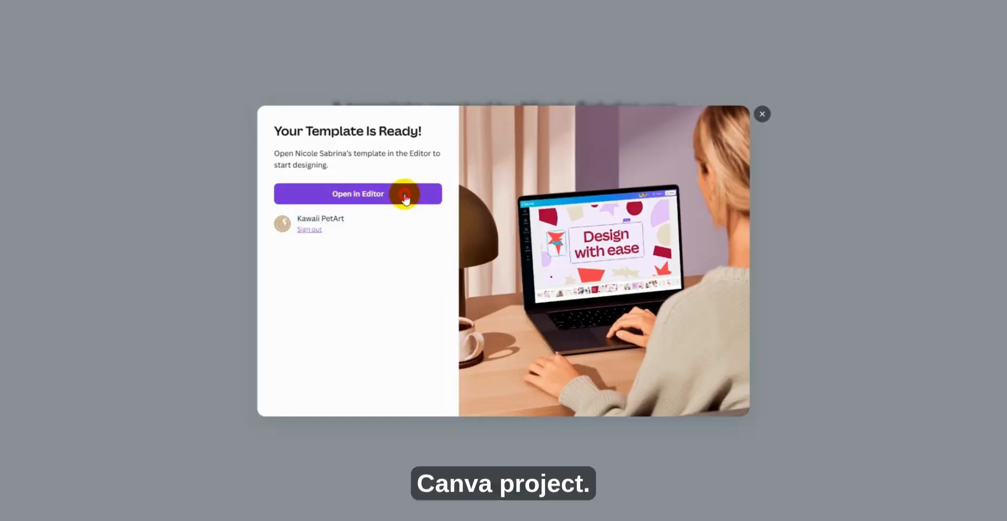
{"action": "left_click", "coordinate": [358, 194]}
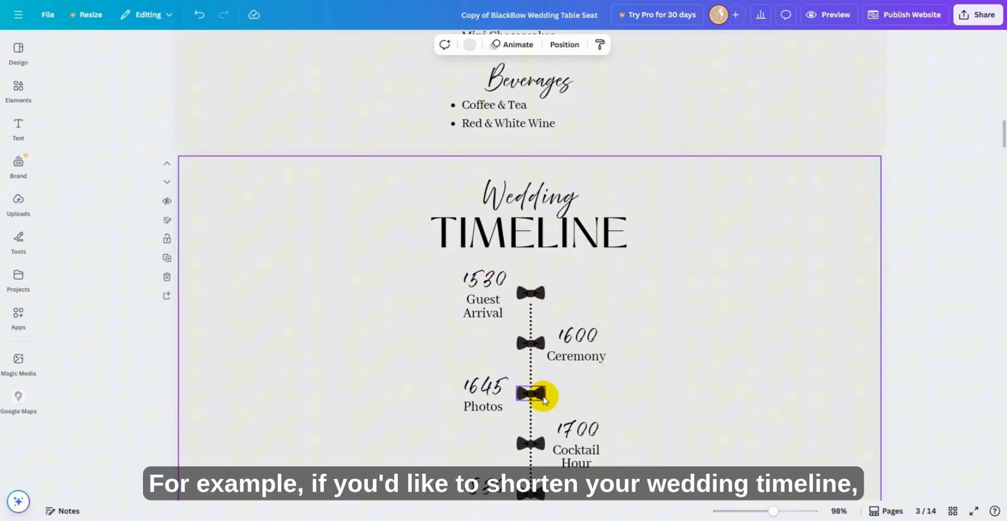
Shorten the timeline's dotted line to end at Dinner and add a NewName row to the A-B list
{"action": "scroll", "scroll_direction": "down", "scroll_amount": 3}
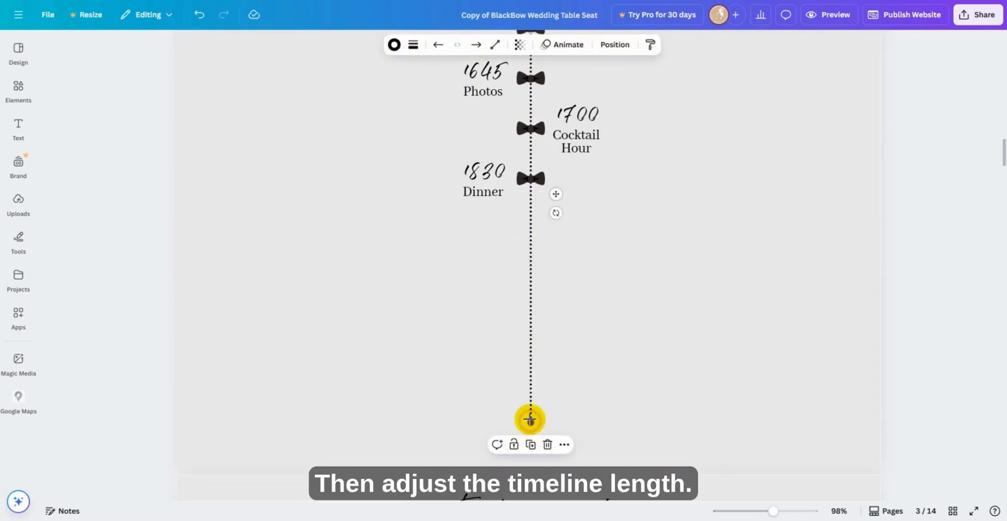
{"action": "left_click_drag", "start_coordinate": [528, 420], "coordinate": [529, 178]}
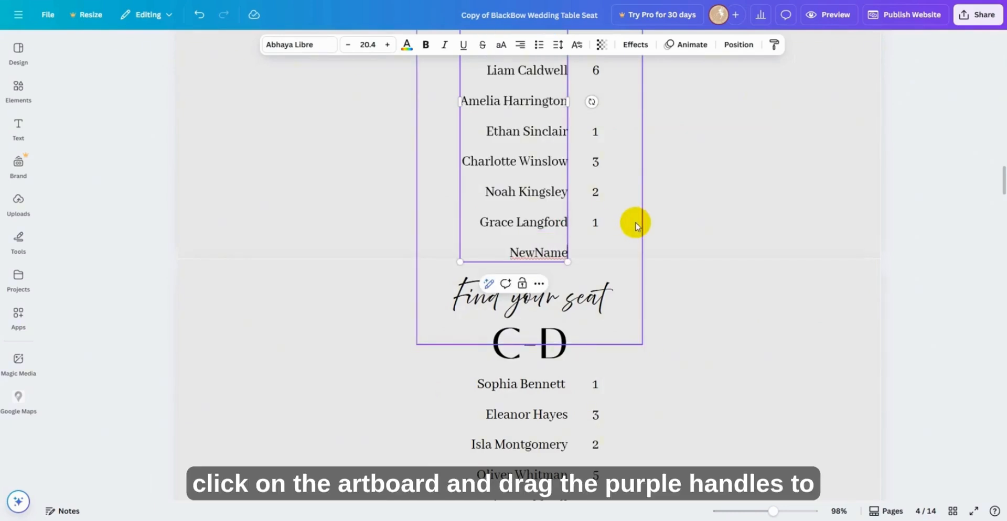
{"action": "scroll", "scroll_direction": "down", "scroll_amount": 3}
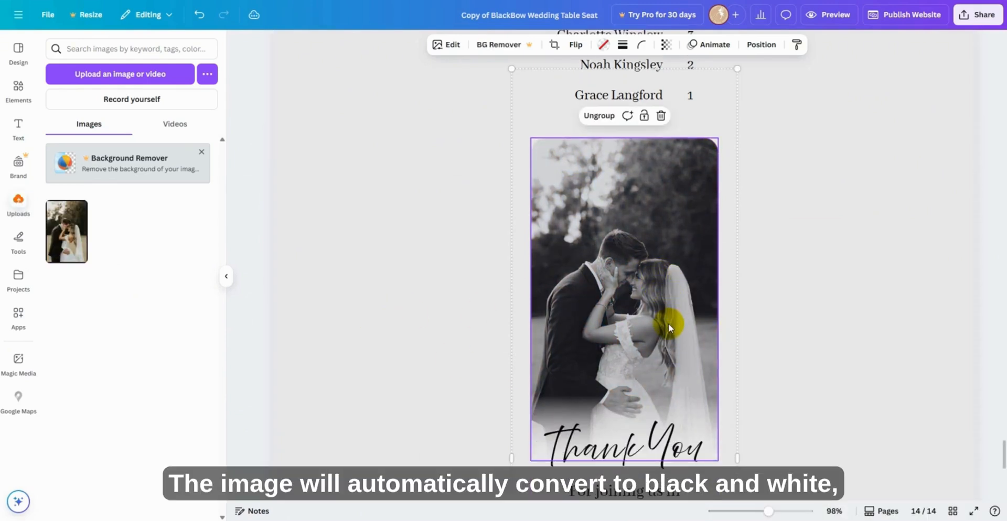
Place the uploaded couple photo in the Thank You page's frame, shown in black and white
{"action": "scroll", "scroll_direction": "down", "scroll_amount": 3}
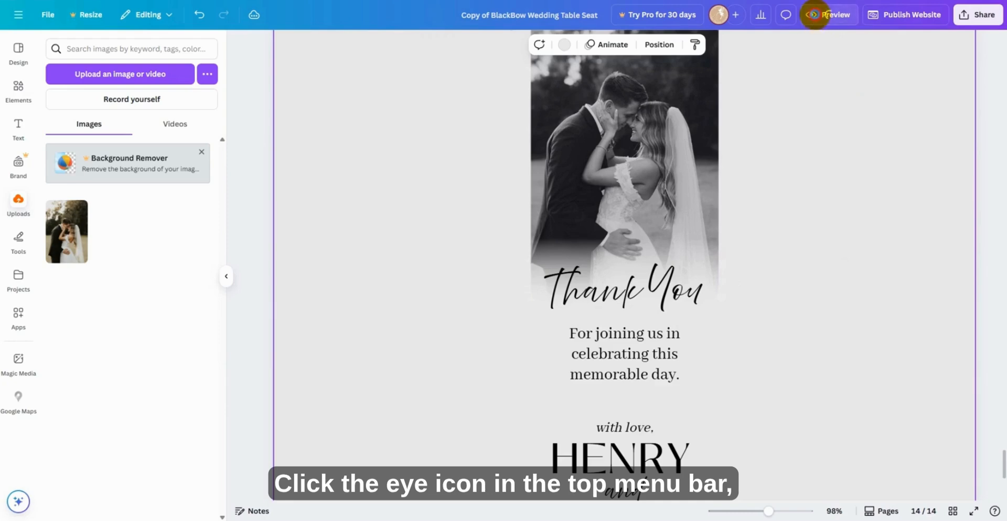
Preview the website on desktop and enable 'Include navigation menu'
{"action": "left_click", "coordinate": [834, 14]}
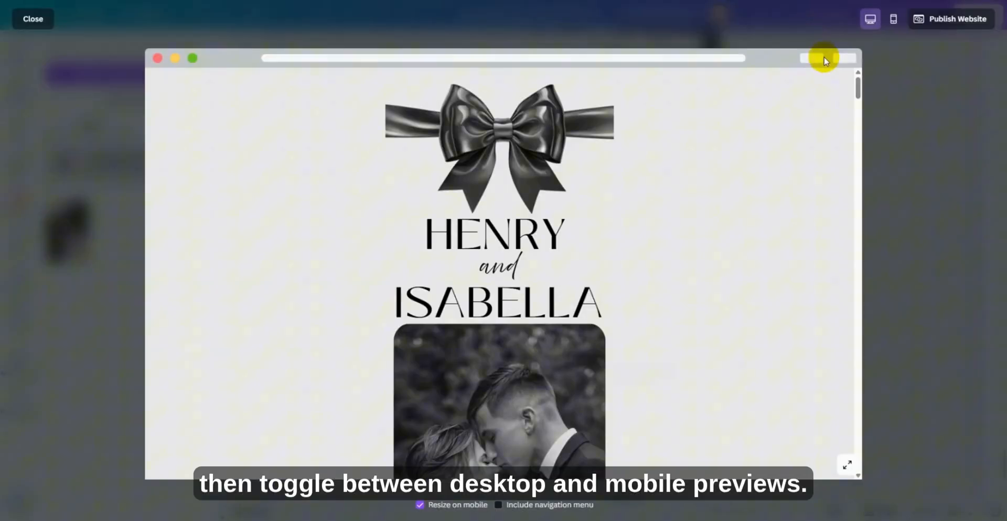
{"action": "scroll", "scroll_direction": "down", "scroll_amount": 3}
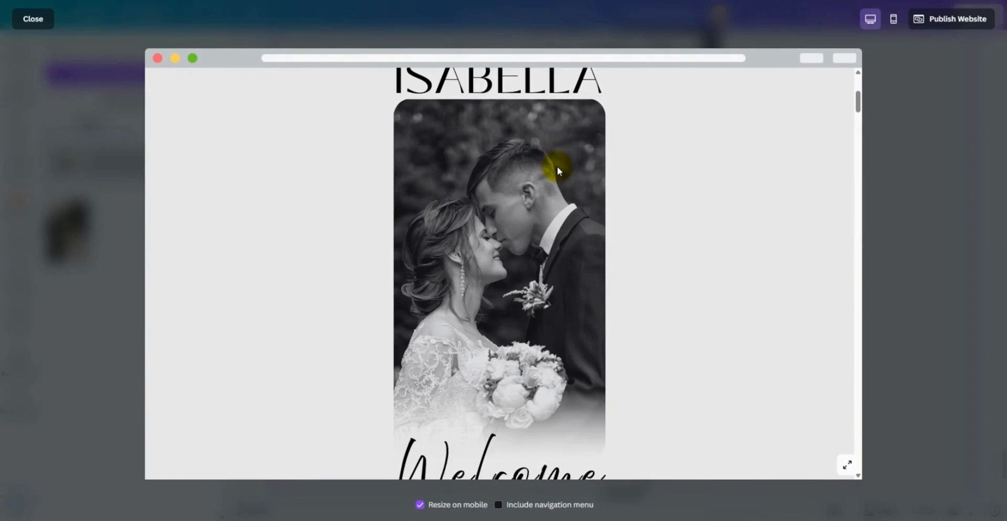
{"action": "scroll", "scroll_direction": "down", "scroll_amount": 3}
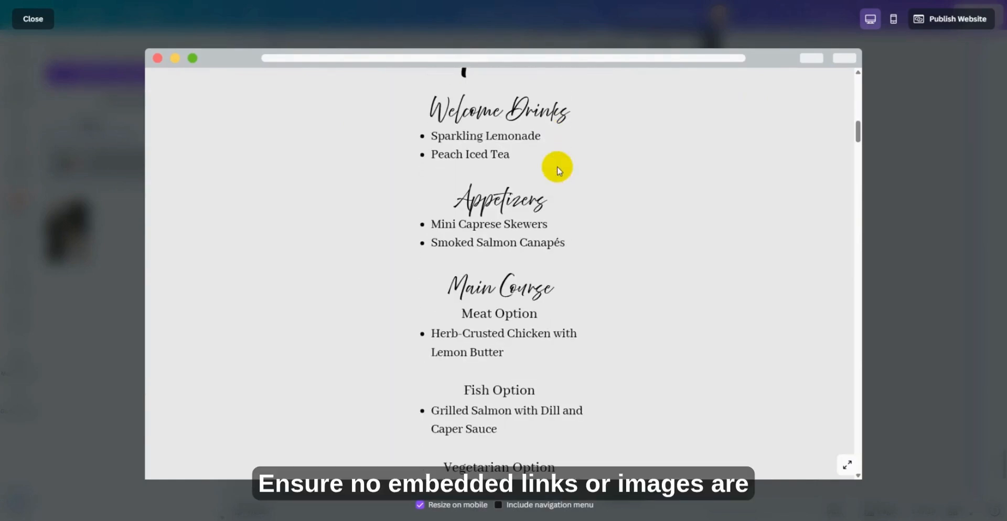
{"action": "scroll", "scroll_direction": "down", "scroll_amount": 3}
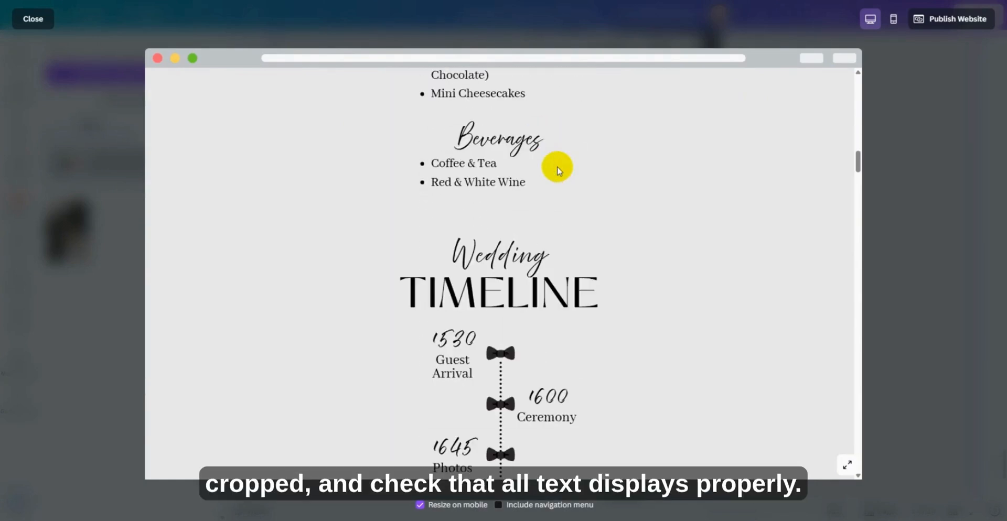
{"action": "mouse_move", "coordinate": [769, 72]}
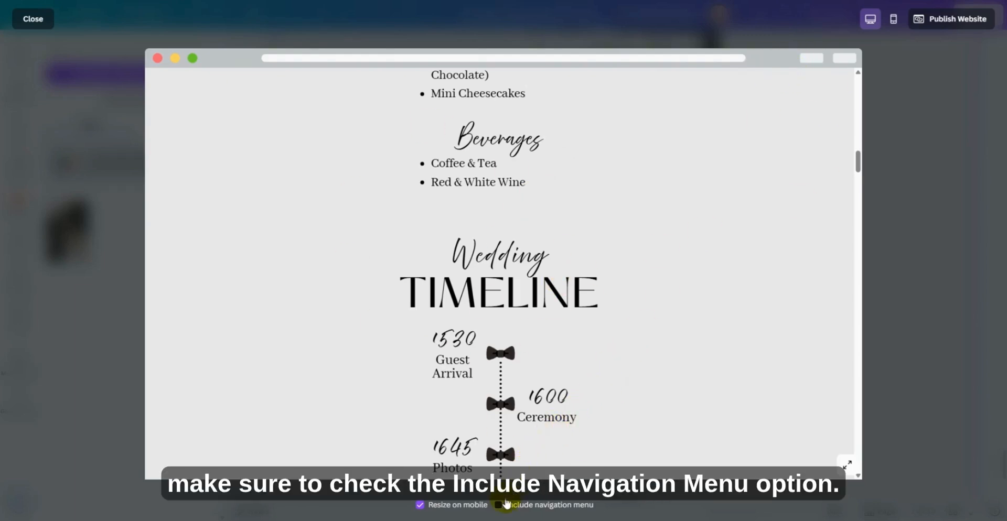
{"action": "left_click", "coordinate": [498, 504]}
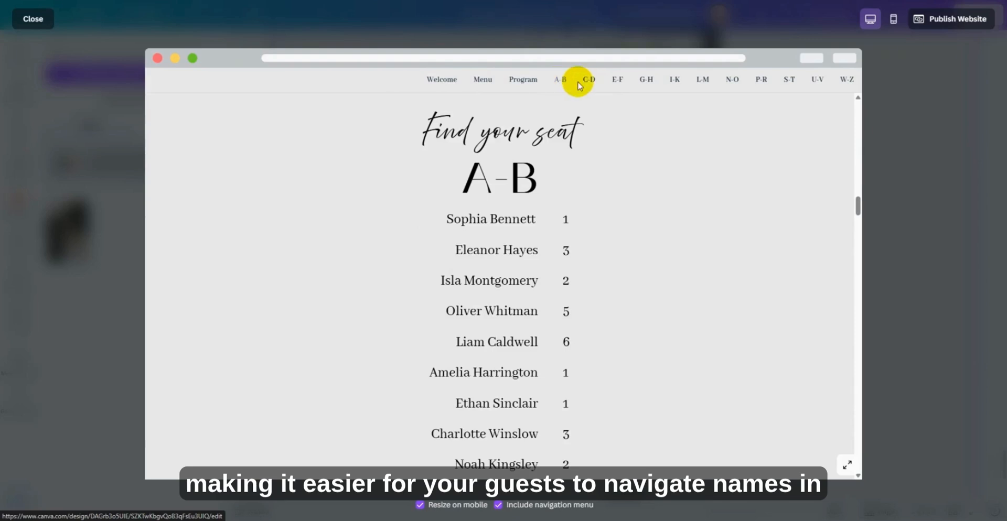
Test the C-D section link, check the mobile preview, and return to the editor
{"action": "left_click", "coordinate": [588, 79]}
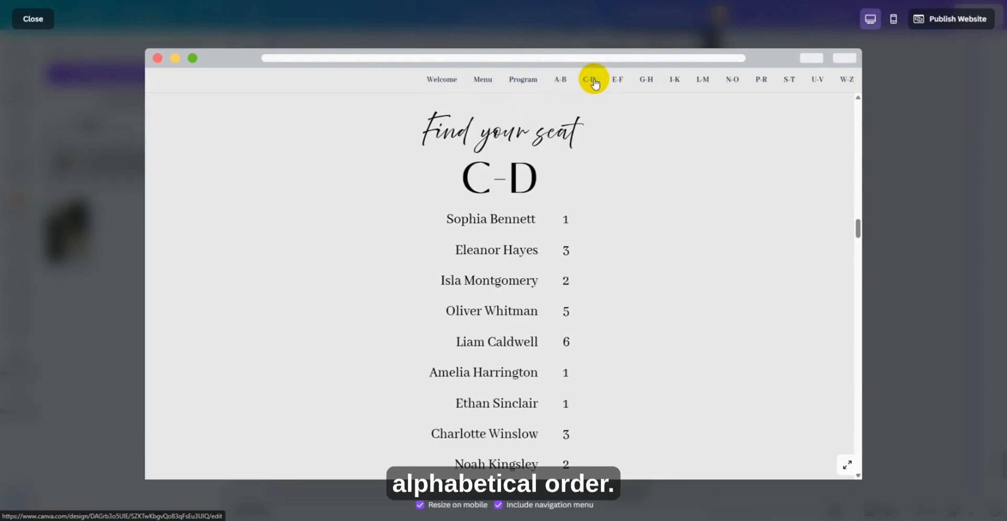
{"action": "left_click", "coordinate": [892, 18]}
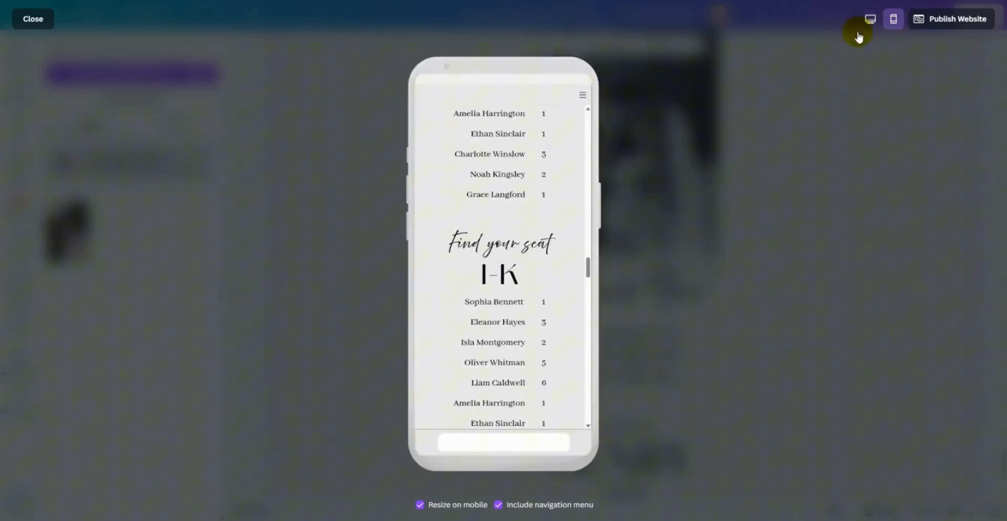
{"action": "left_click", "coordinate": [582, 96]}
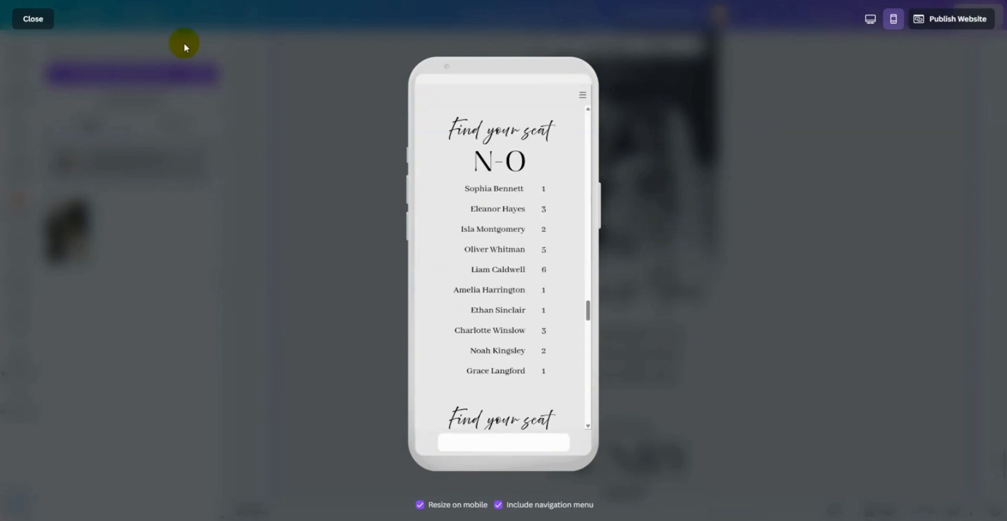
{"action": "left_click", "coordinate": [33, 19]}
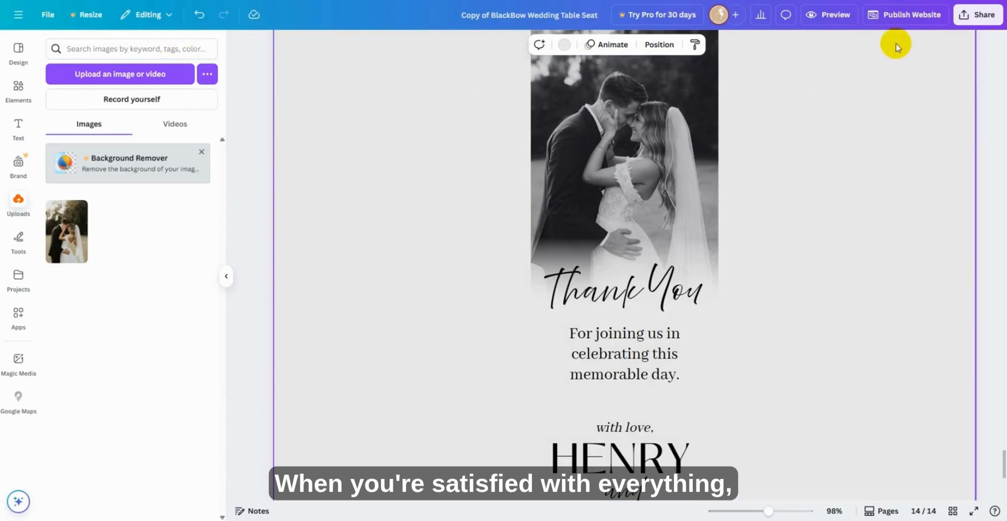
Bring up Publish Website options and begin editing the site address (URL)
{"action": "left_click", "coordinate": [910, 13]}
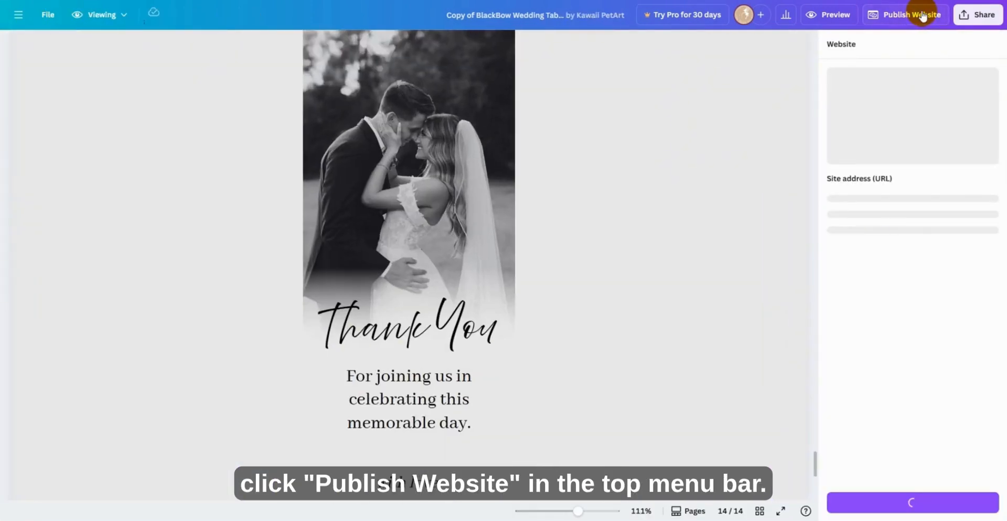
{"action": "left_click", "coordinate": [910, 14]}
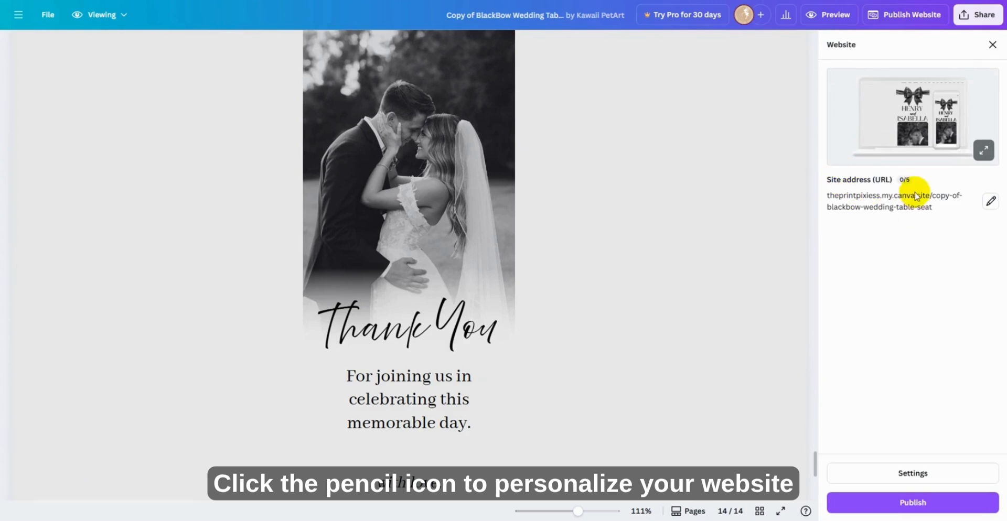
{"action": "left_click", "coordinate": [989, 200]}
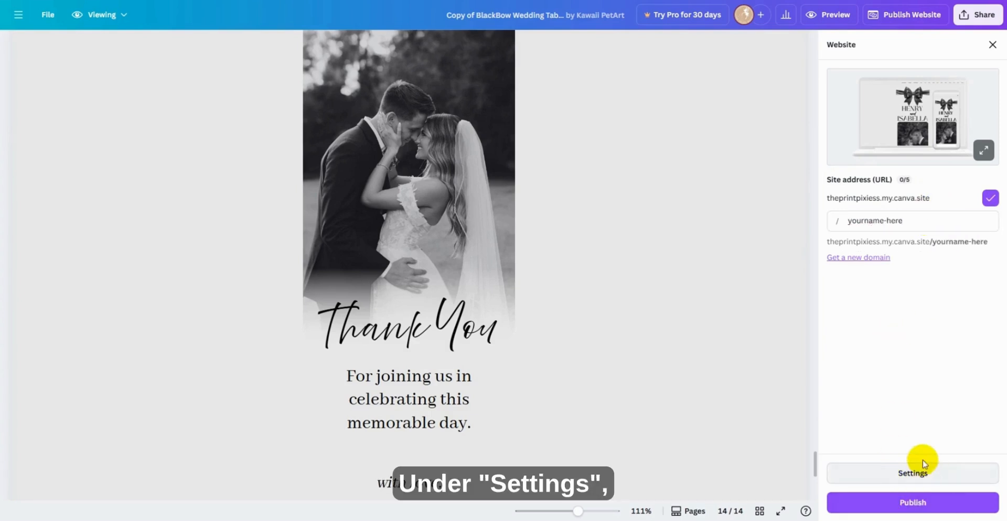
Enable the social media link preview and review the favicon choices in website settings
{"action": "left_click", "coordinate": [913, 473]}
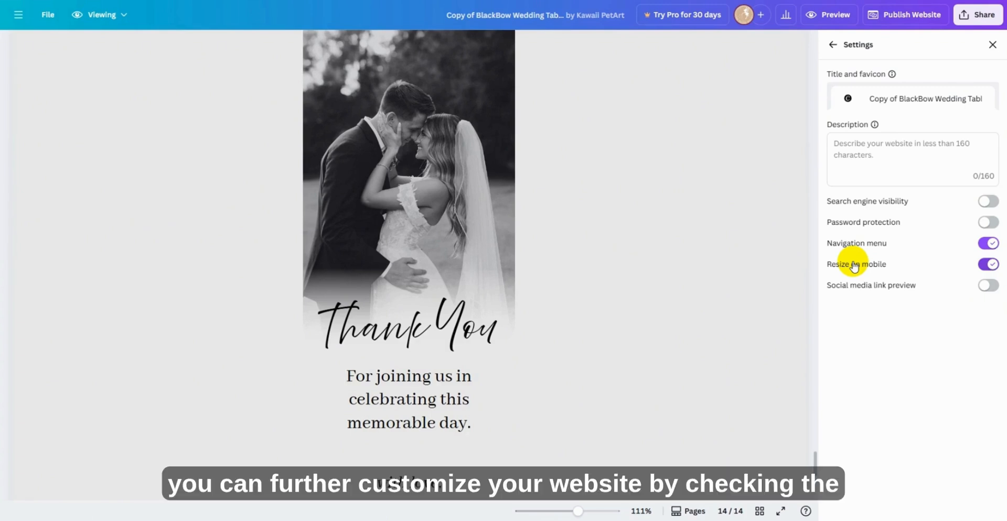
{"action": "left_click", "coordinate": [988, 285]}
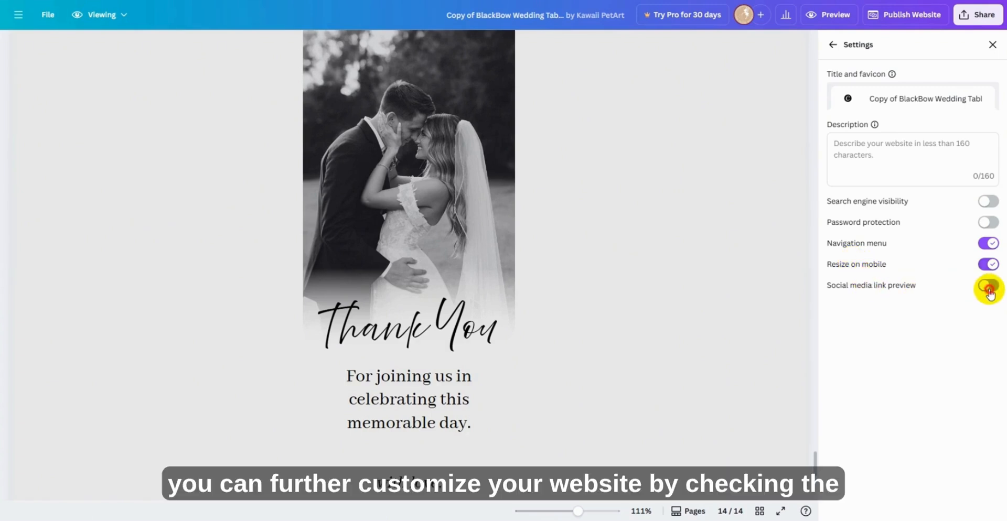
{"action": "left_click", "coordinate": [988, 285]}
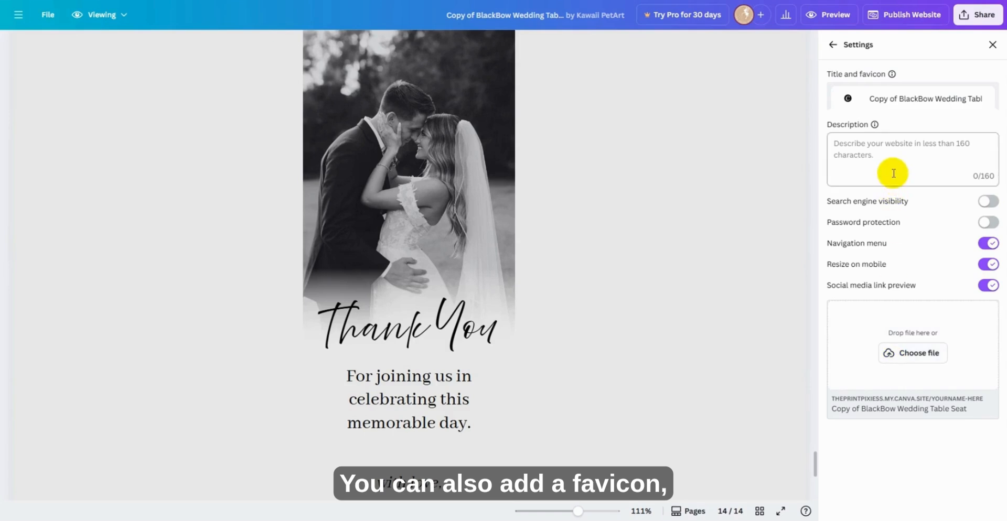
{"action": "mouse_move", "coordinate": [945, 81]}
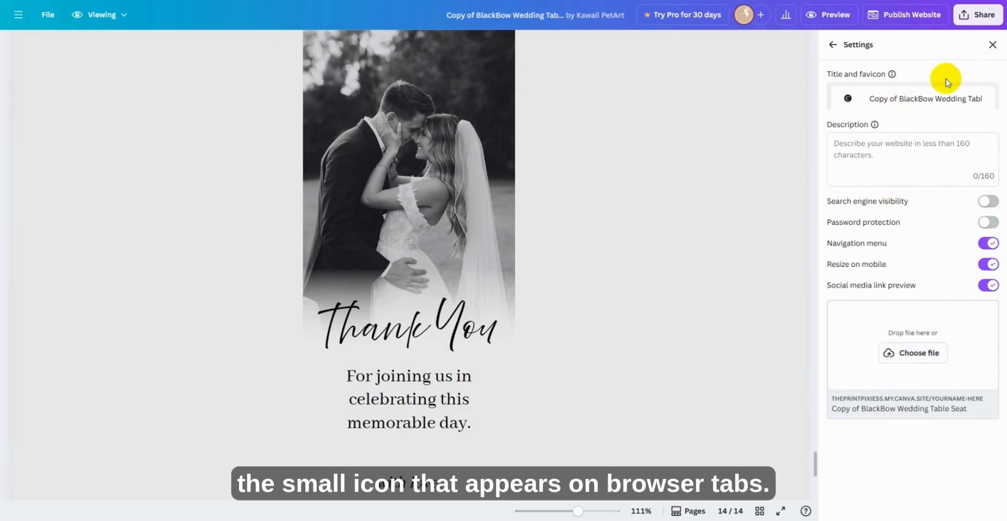
{"action": "mouse_move", "coordinate": [848, 99]}
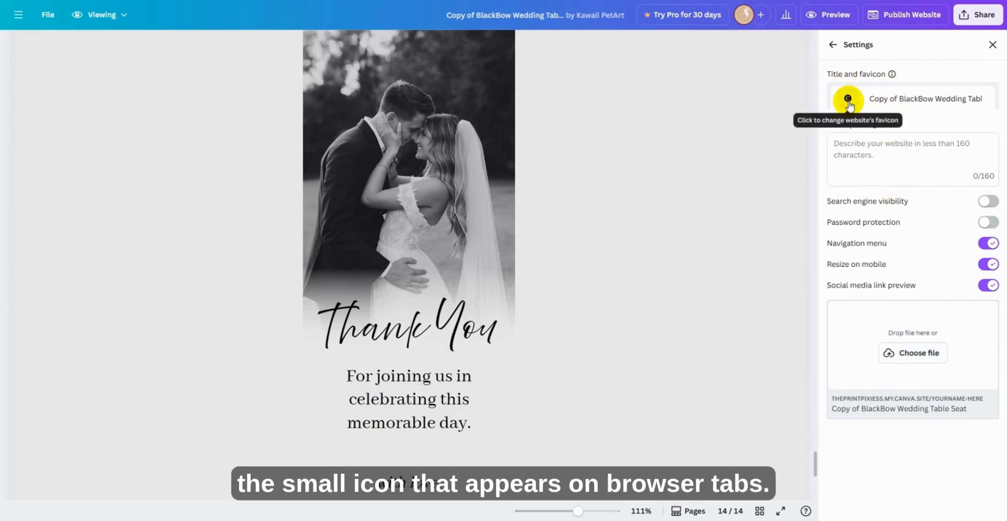
{"action": "left_click", "coordinate": [847, 99]}
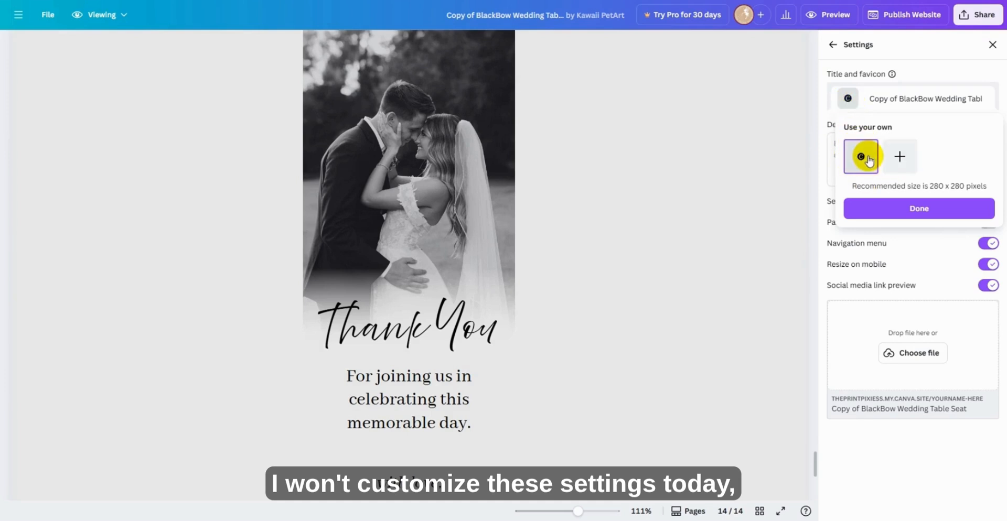
{"action": "left_click", "coordinate": [919, 208]}
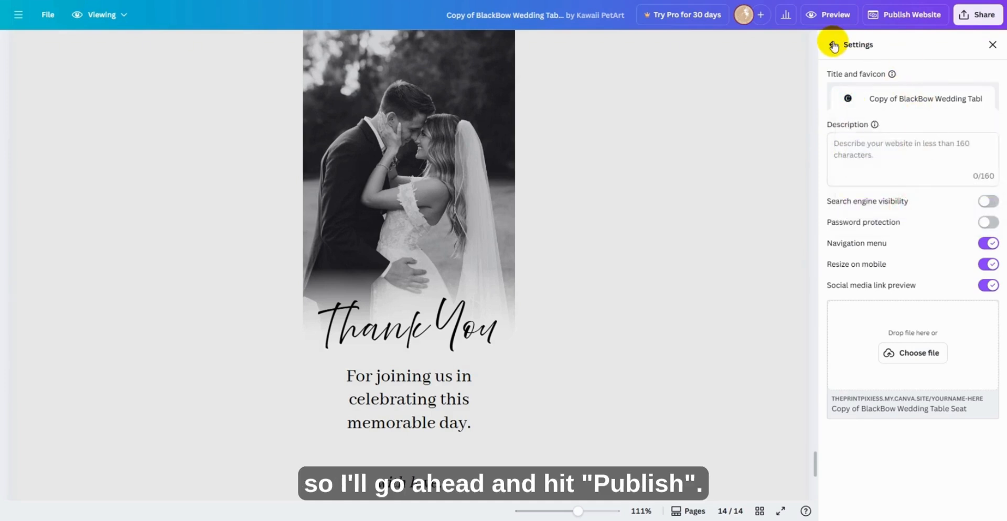
Return to the Website panel and publish the wedding seating site live at its canva.site address
{"action": "left_click", "coordinate": [833, 44]}
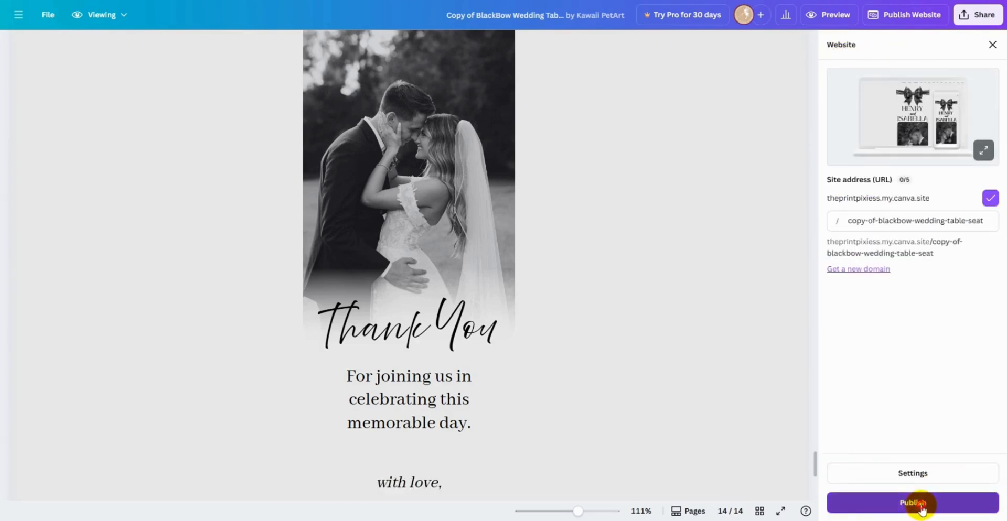
{"action": "left_click", "coordinate": [914, 503]}
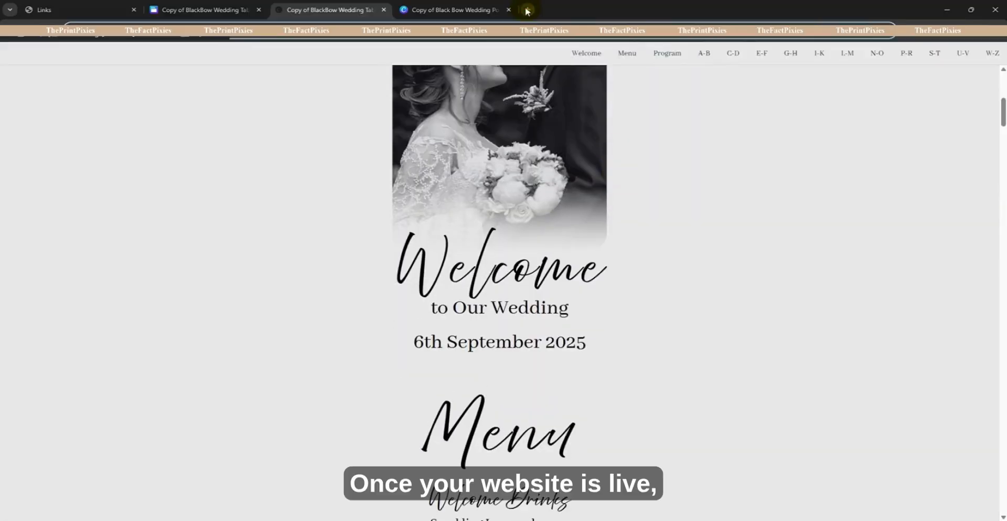
Search Google for 'QR code generator' and open the ME-QR sponsored result
{"action": "type", "text": "Q"}
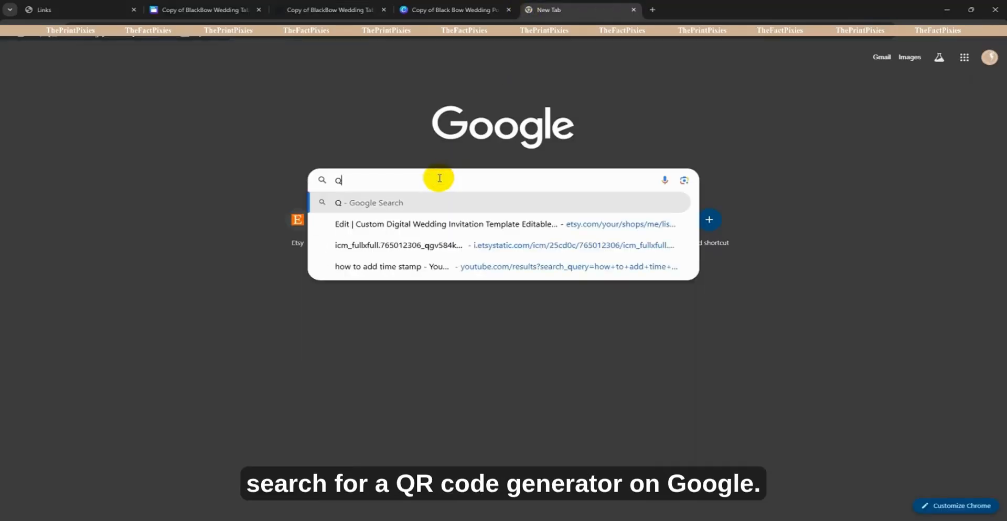
{"action": "type", "text": "R code generator"}
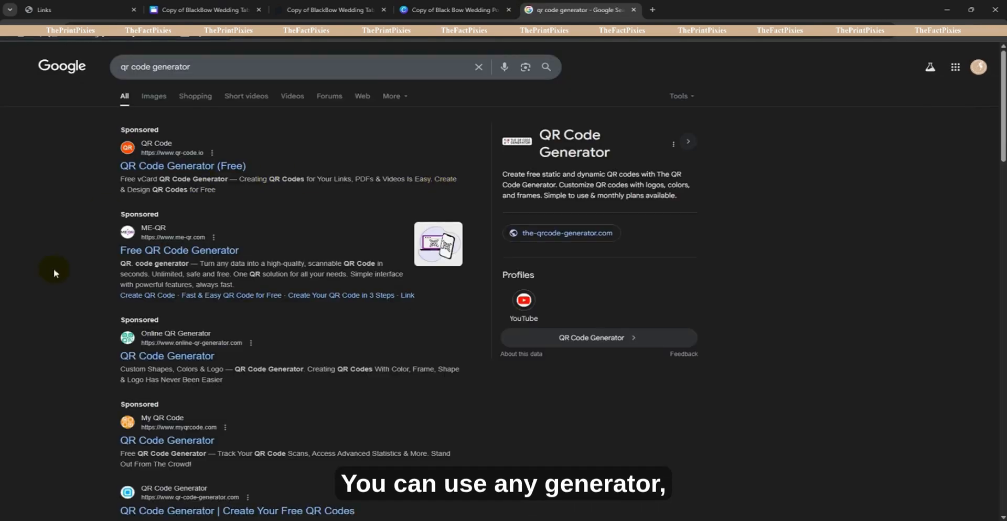
{"action": "mouse_move", "coordinate": [178, 250]}
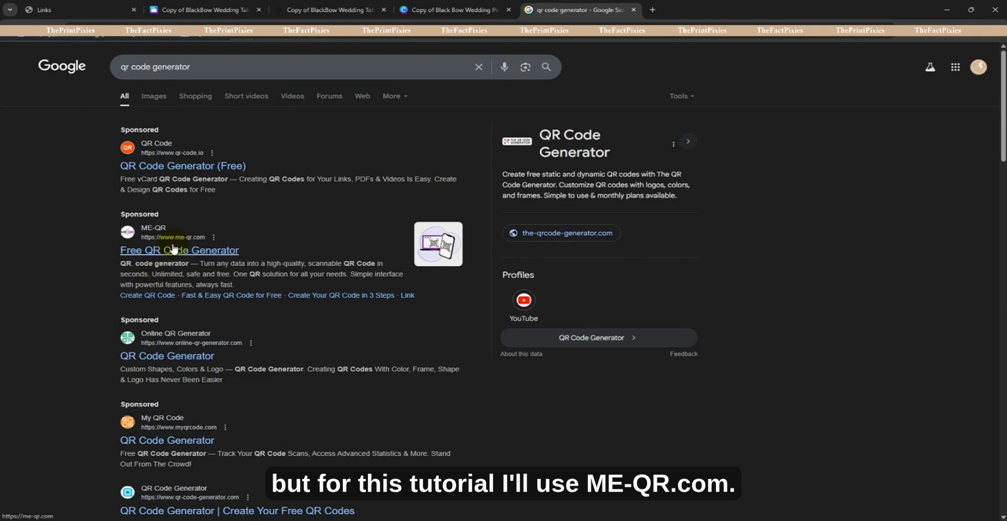
{"action": "left_click", "coordinate": [179, 250]}
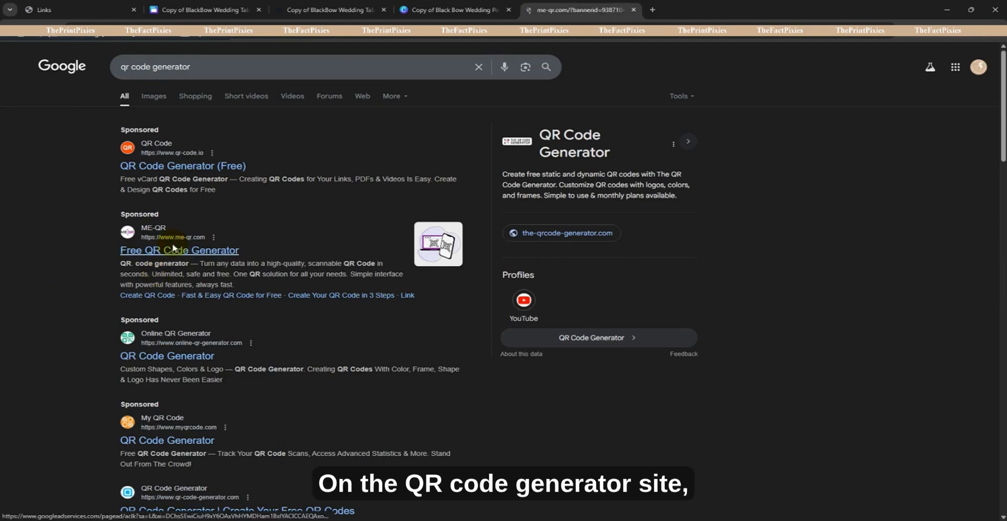
Create a URL/Link QR code from the pasted Canva site address and continue to Customize & Download
{"action": "left_click", "coordinate": [178, 250]}
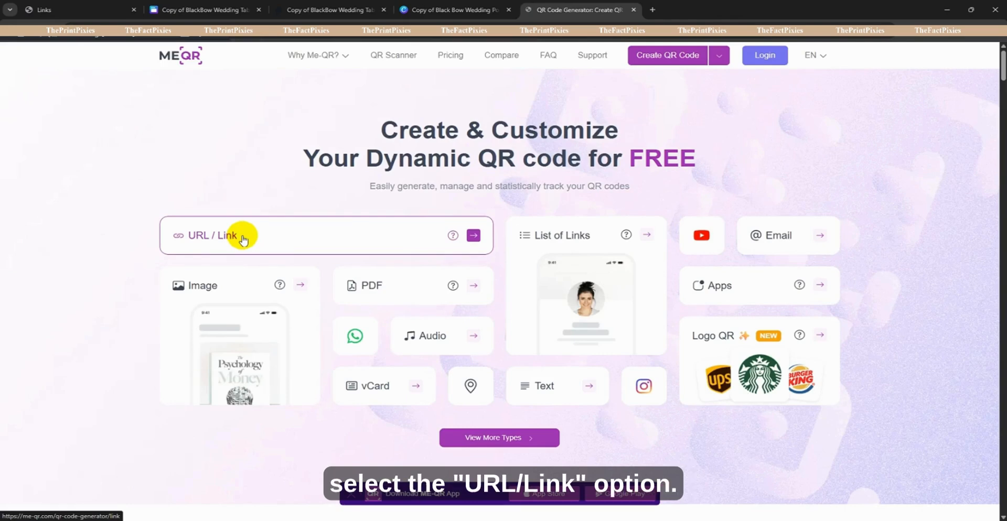
{"action": "left_click", "coordinate": [215, 235]}
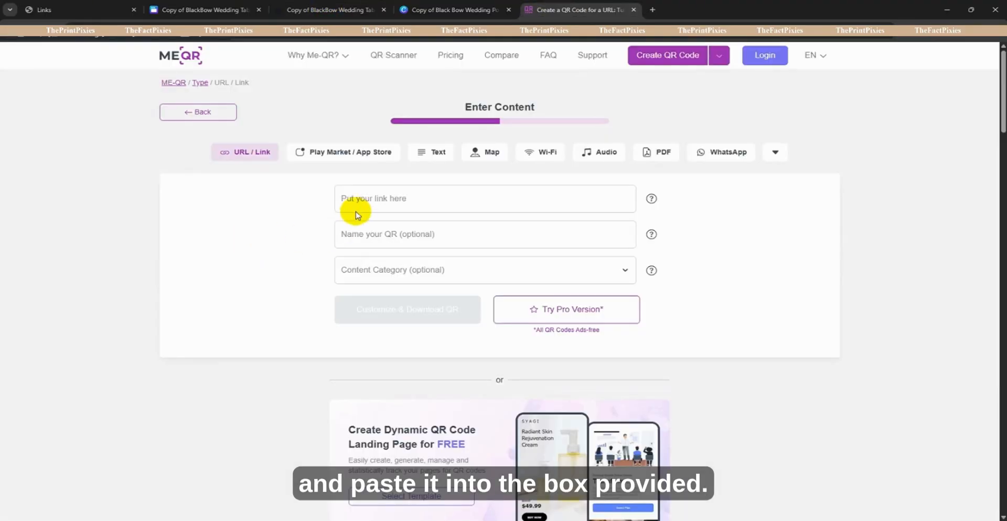
{"action": "right_click", "coordinate": [372, 198]}
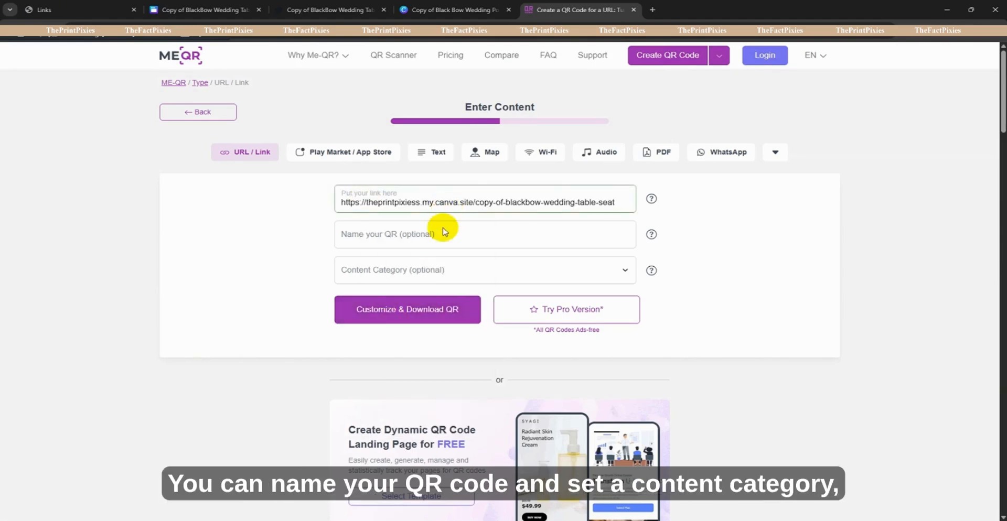
{"action": "left_click", "coordinate": [484, 269]}
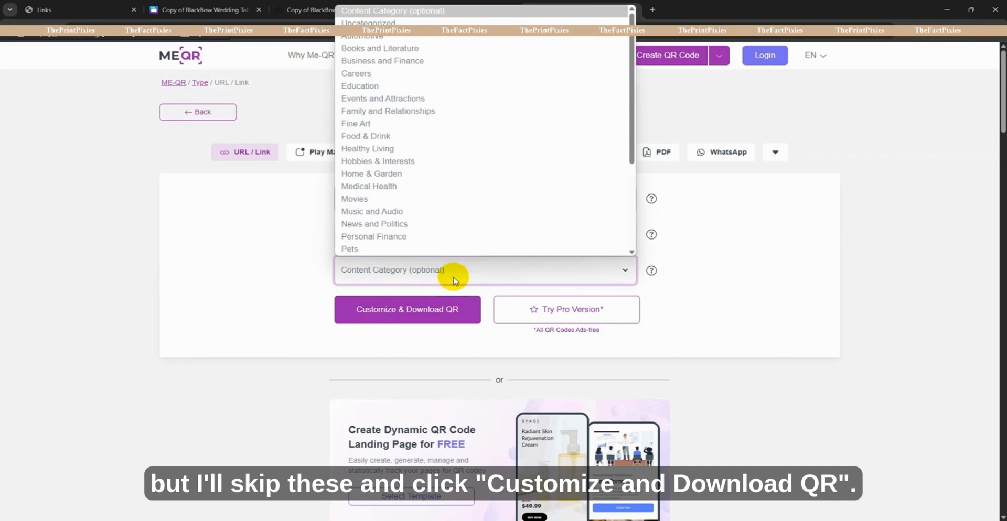
{"action": "left_click", "coordinate": [407, 309]}
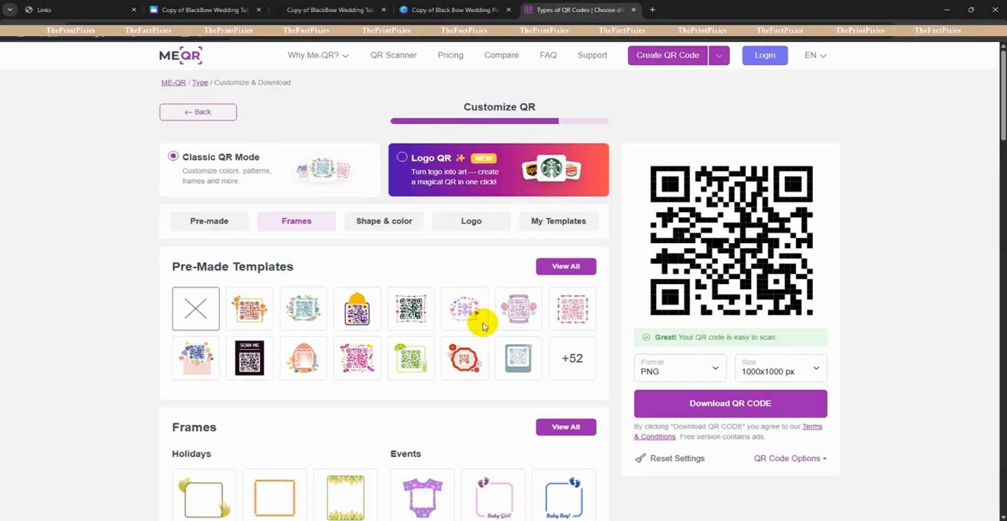
{"action": "mouse_move", "coordinate": [563, 178]}
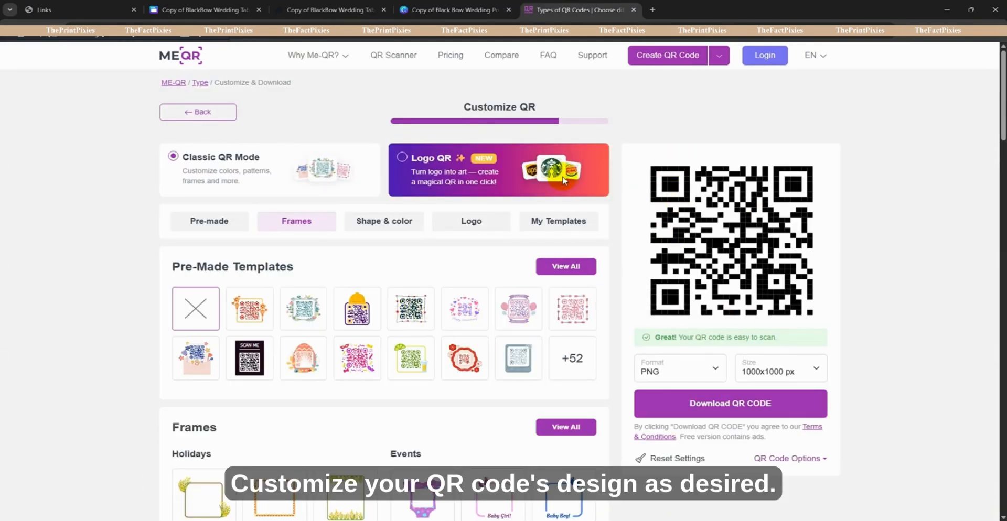
{"action": "left_click", "coordinate": [303, 309]}
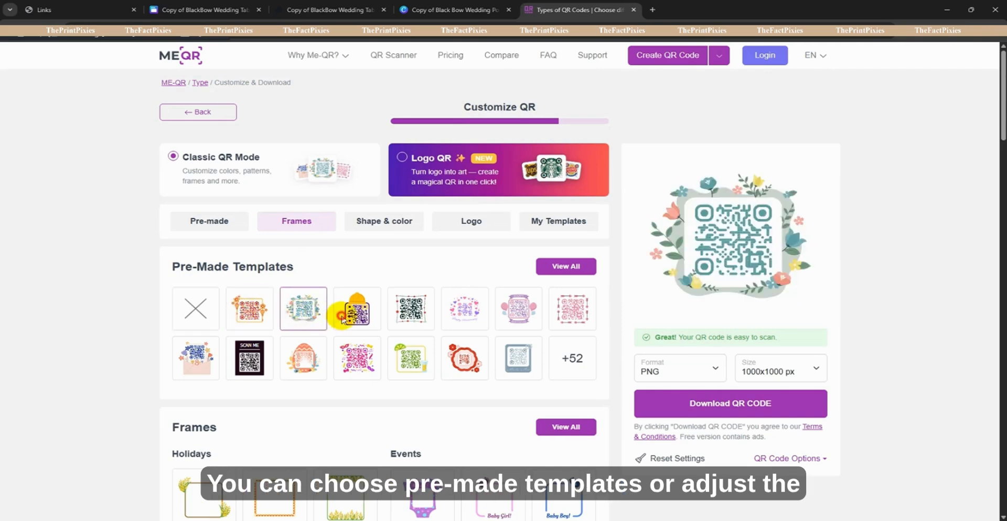
{"action": "left_click", "coordinate": [465, 359]}
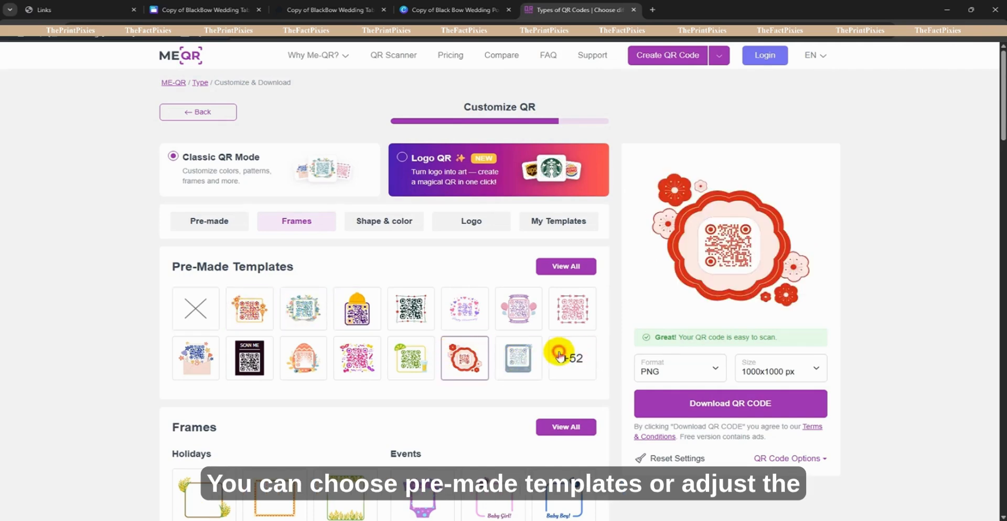
{"action": "left_click", "coordinate": [565, 267]}
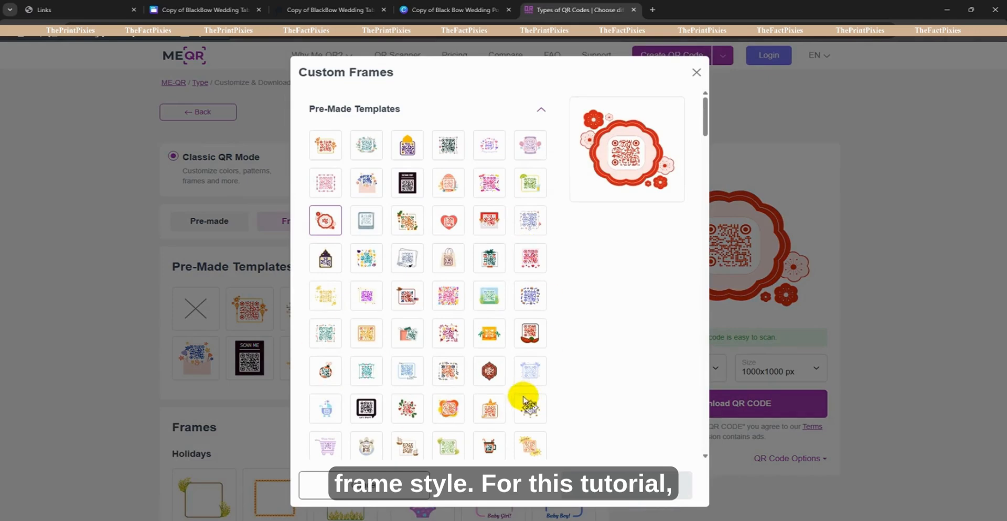
{"action": "left_click", "coordinate": [695, 73]}
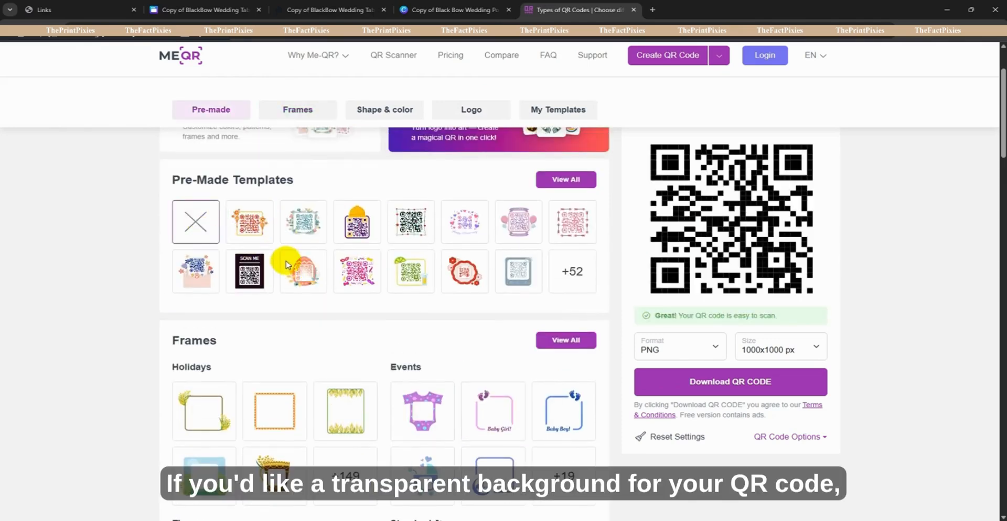
In Frames, give the QR code a transparent background
{"action": "left_click", "coordinate": [296, 109]}
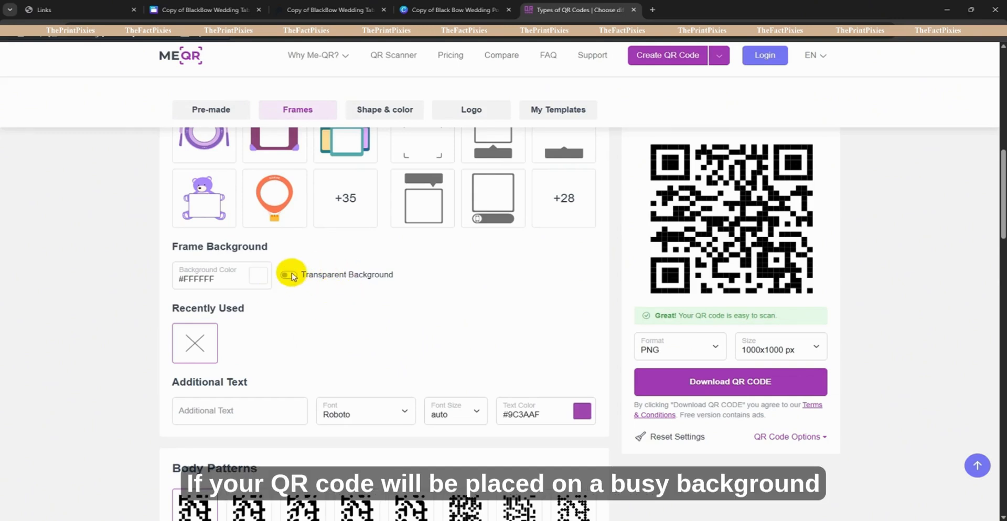
{"action": "left_click", "coordinate": [287, 274]}
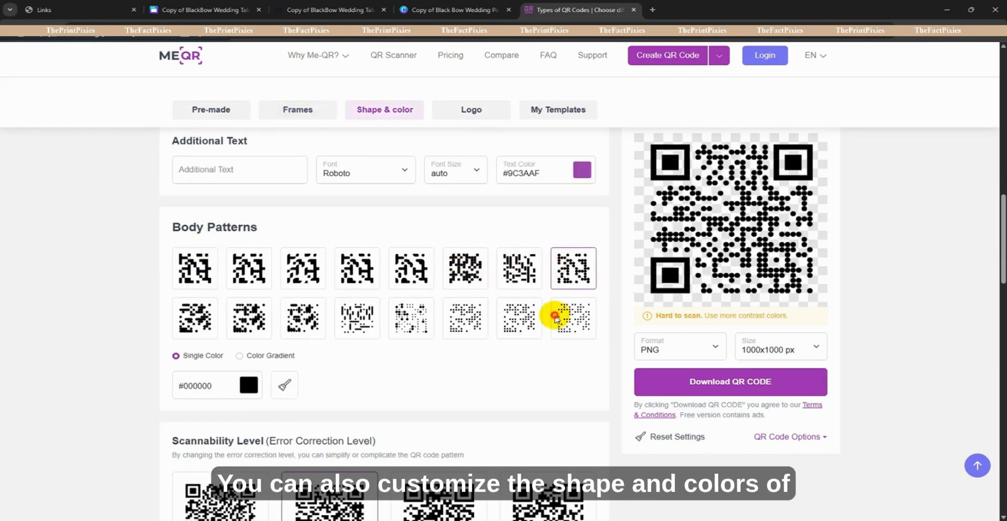
Keep the eye colour black and make the QR code's background transparent
{"action": "scroll", "scroll_direction": "down", "scroll_amount": 3}
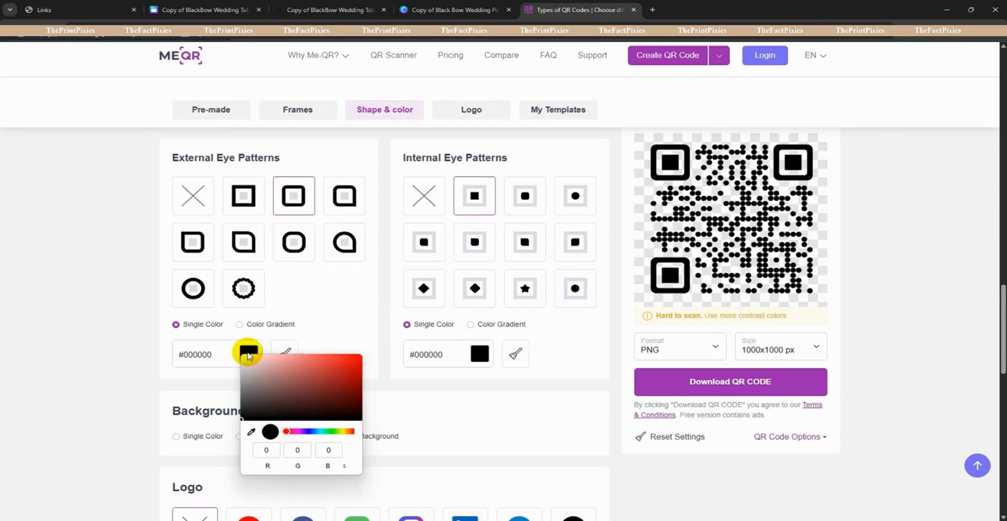
{"action": "left_click", "coordinate": [311, 436]}
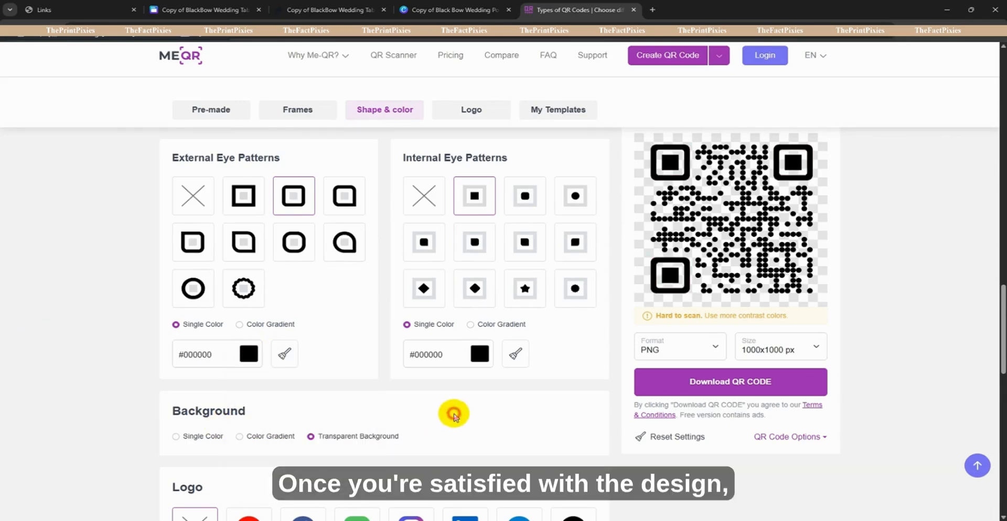
{"action": "left_click", "coordinate": [471, 110]}
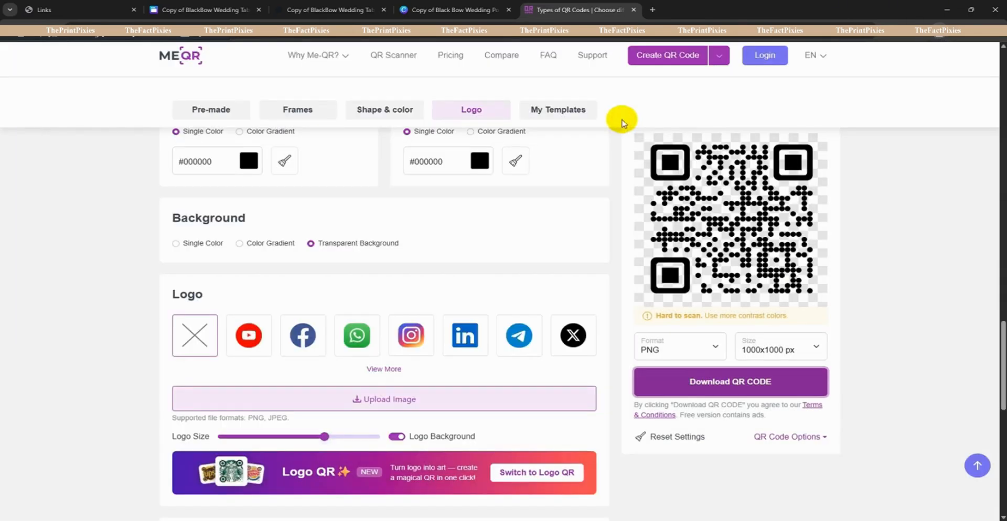
Download the ME-QR code and place it from Uploads onto the wedding poster
{"action": "left_click", "coordinate": [456, 10]}
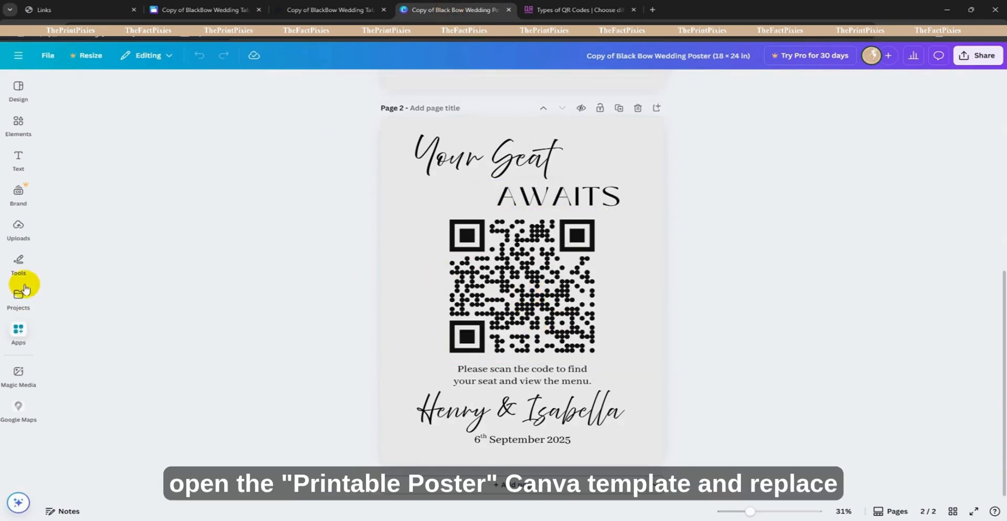
{"action": "left_click", "coordinate": [18, 230]}
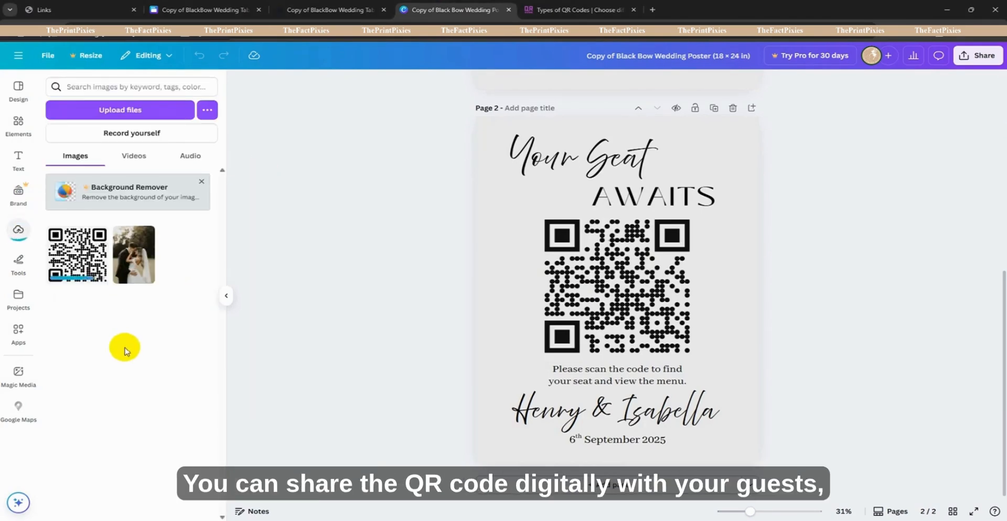
{"action": "left_click", "coordinate": [18, 230]}
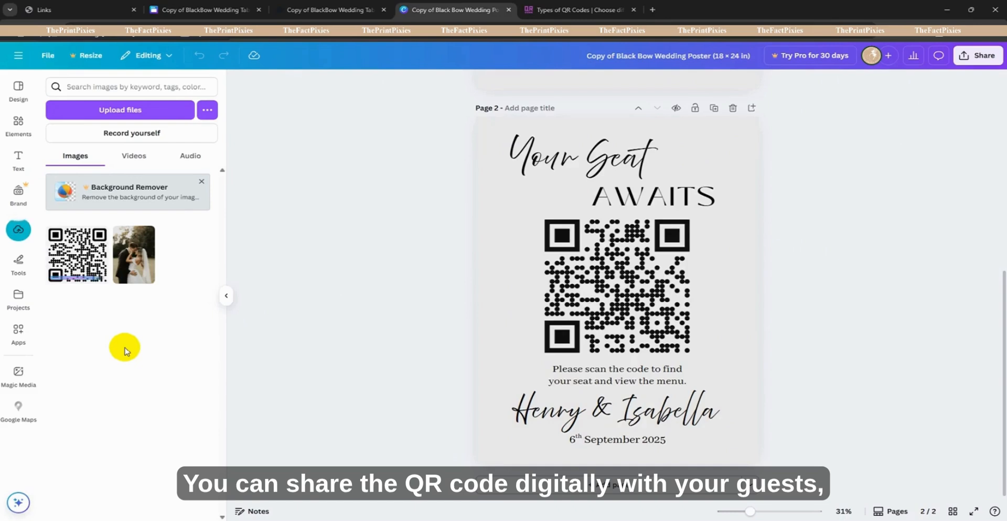
{"action": "left_click", "coordinate": [617, 286]}
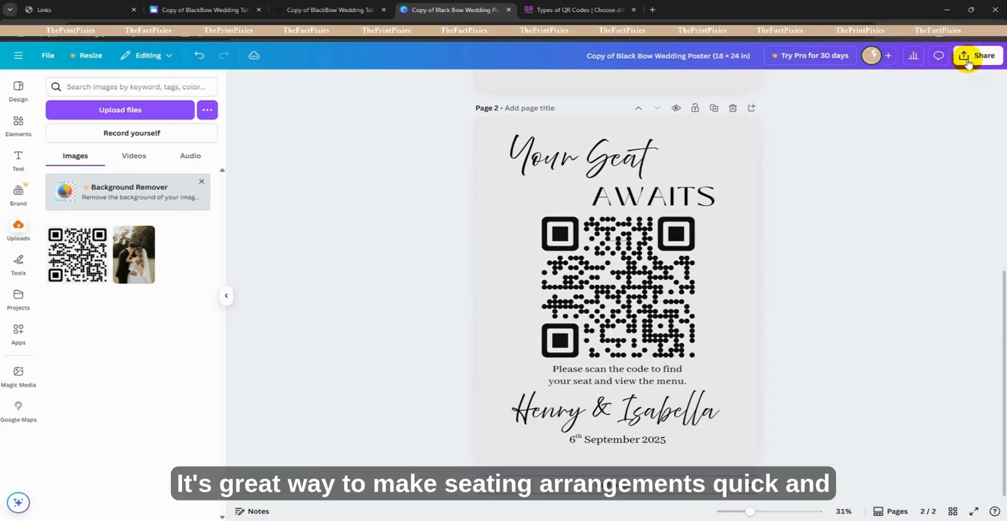
Reach the poster's Download options via Share, with PNG and both pages selected
{"action": "left_click", "coordinate": [979, 56]}
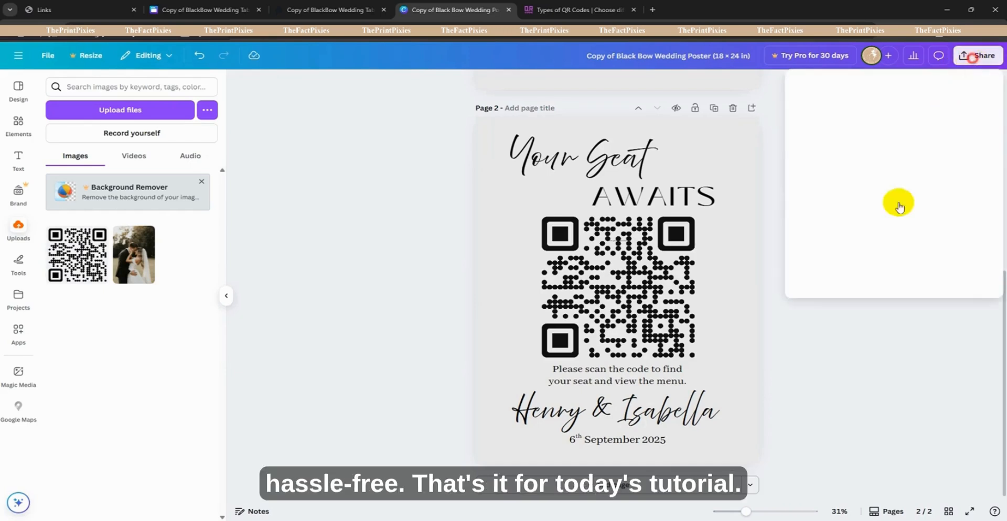
{"action": "left_click", "coordinate": [977, 55]}
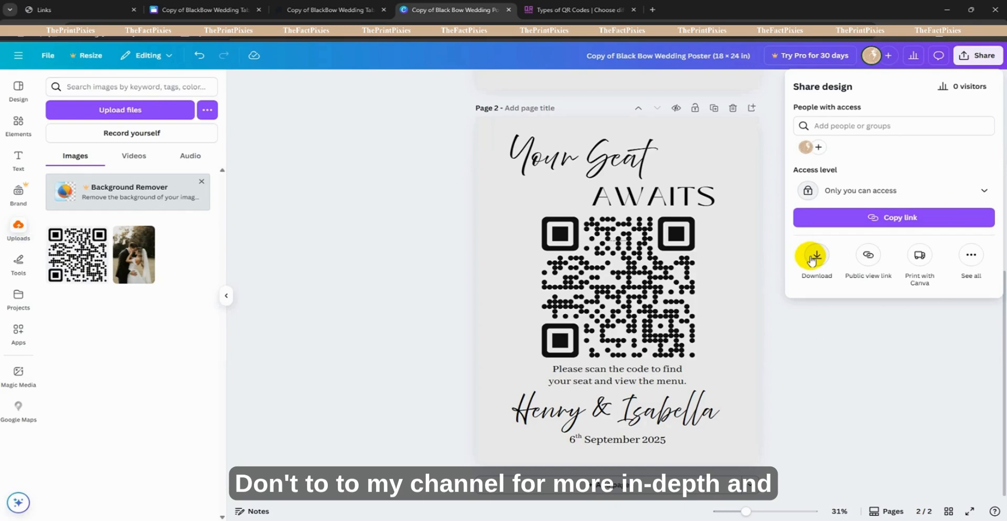
{"action": "left_click", "coordinate": [816, 257]}
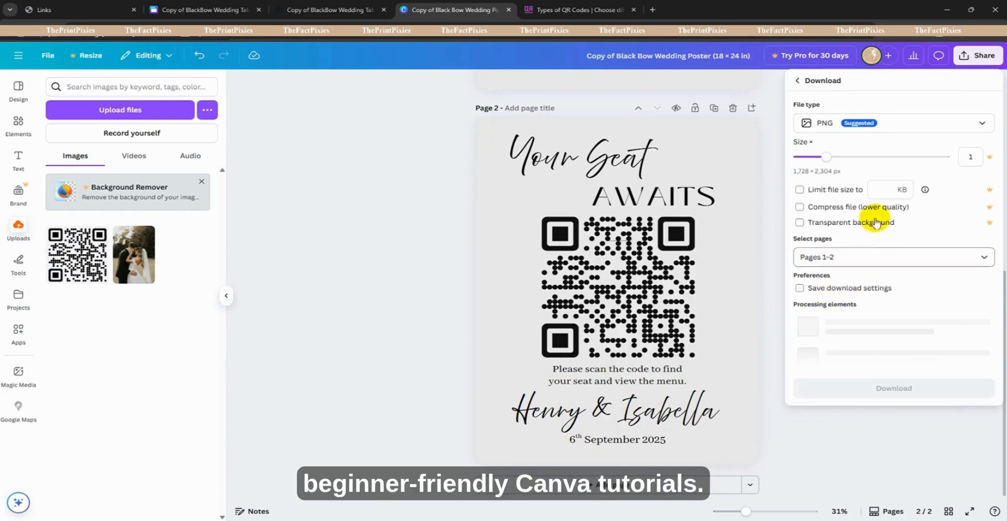